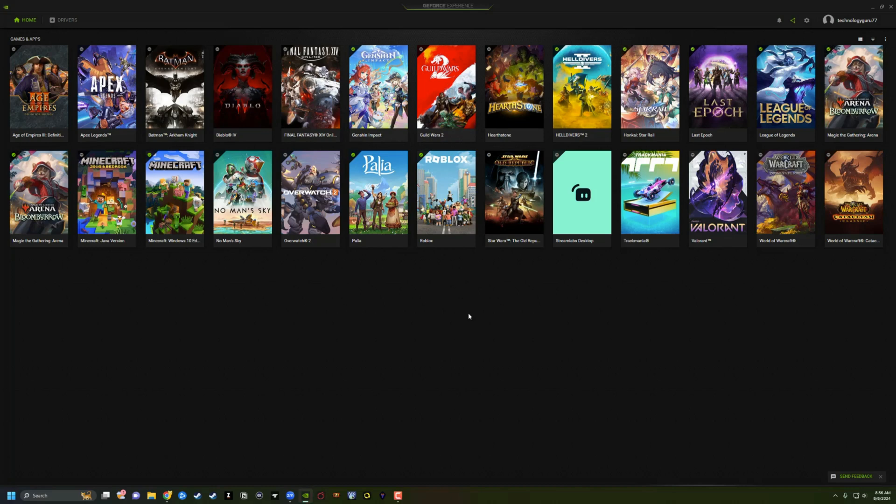
mouse_move(483, 360)
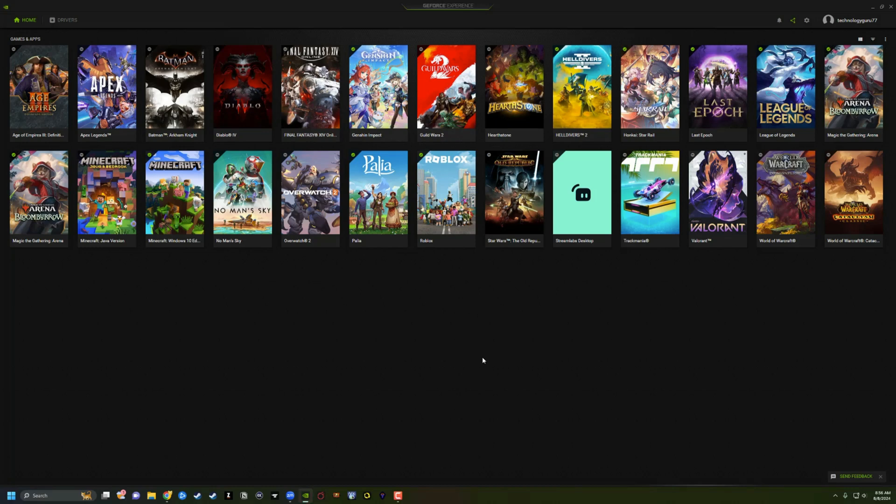
mouse_move(110, 297)
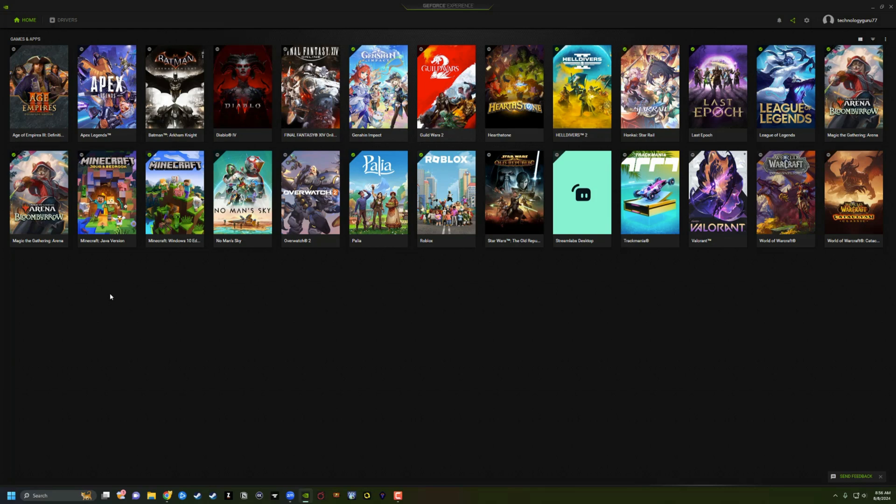
mouse_move(217, 226)
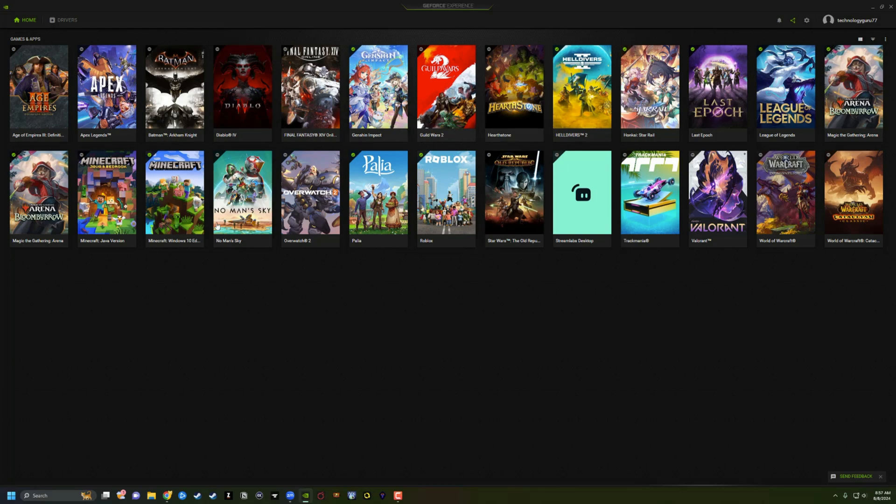
mouse_move(303, 502)
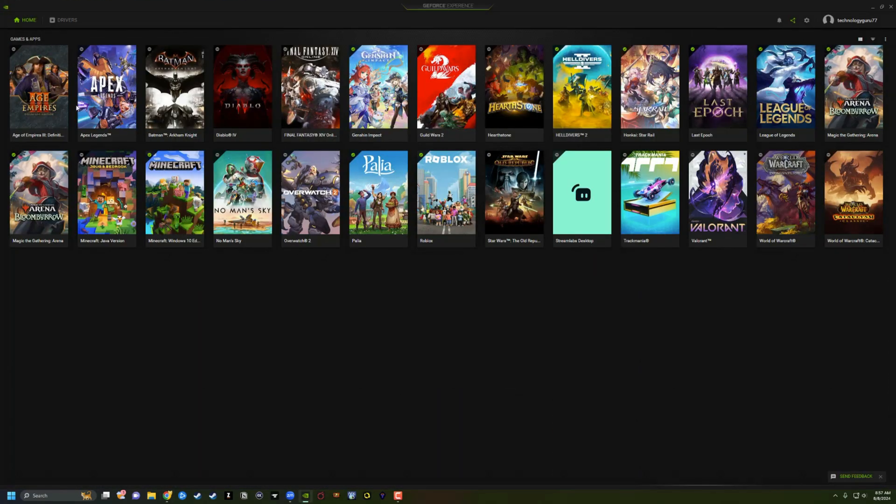
mouse_move(86, 258)
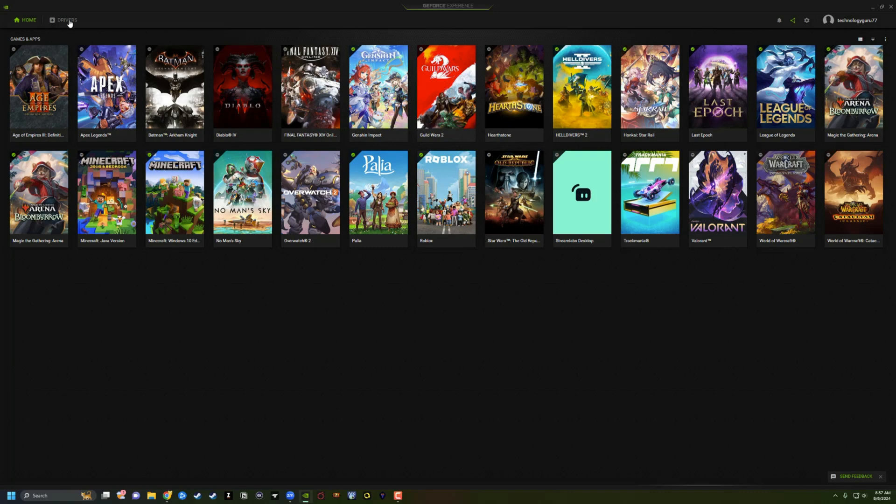
- Glance at available driver updates, then return to the games library
click(66, 20)
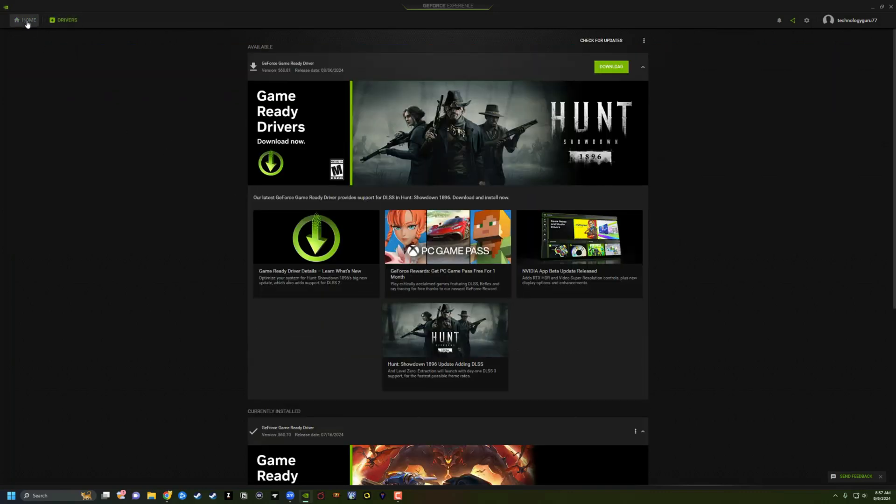
click(27, 20)
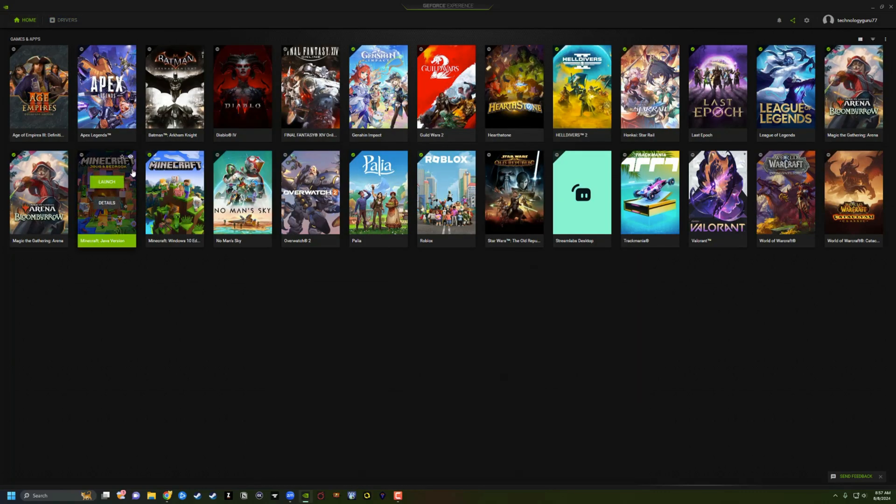
mouse_move(567, 333)
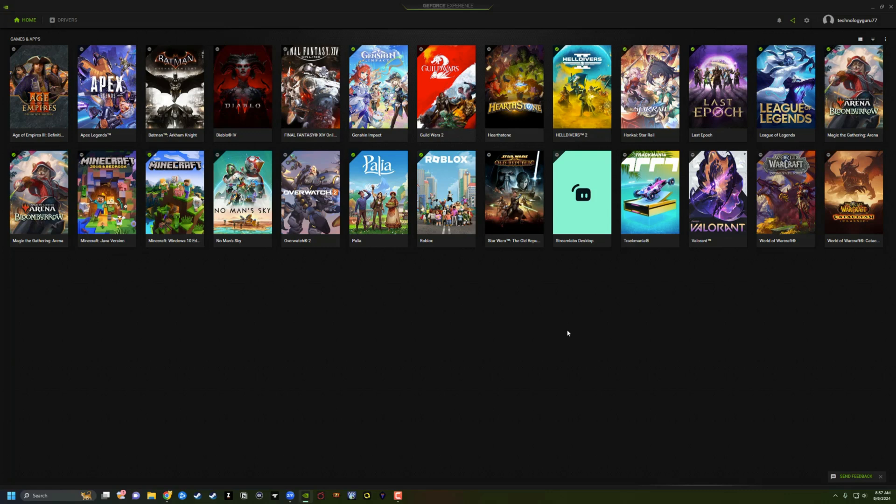
mouse_move(807, 20)
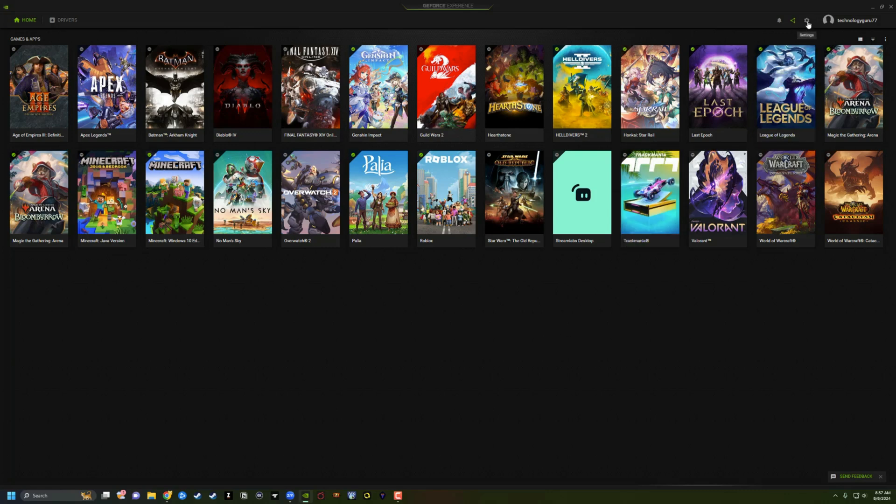
- Open Games & Apps settings and start adding a new scan location folder
click(806, 20)
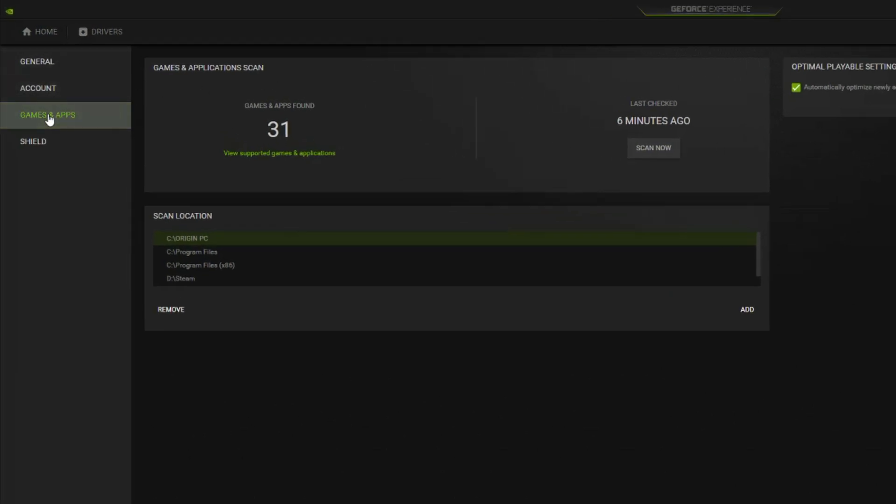
mouse_move(57, 120)
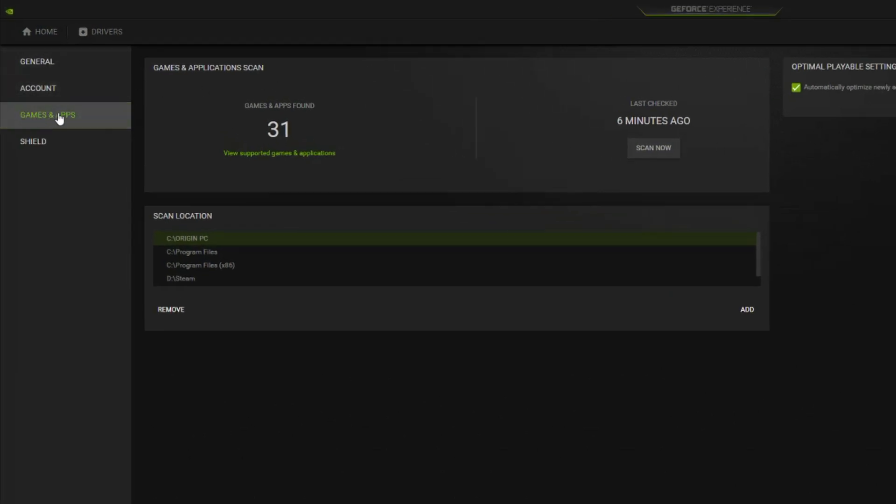
mouse_move(302, 394)
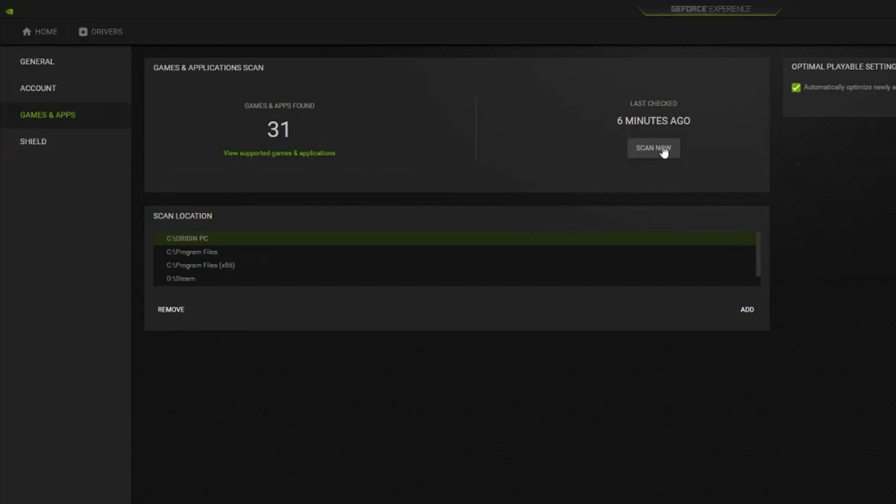
mouse_move(622, 177)
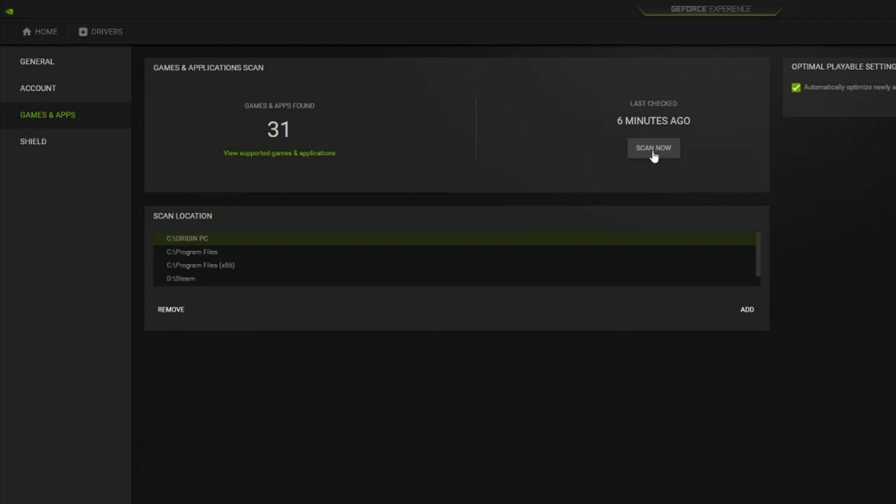
mouse_move(238, 55)
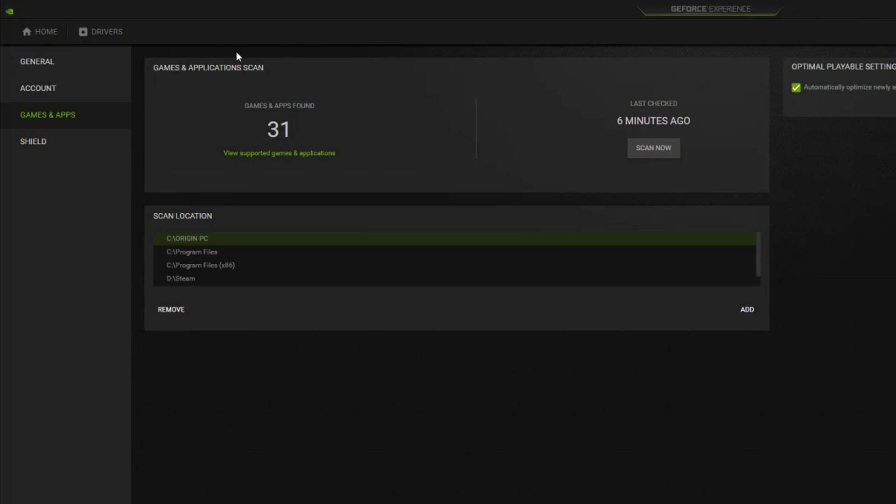
click(39, 31)
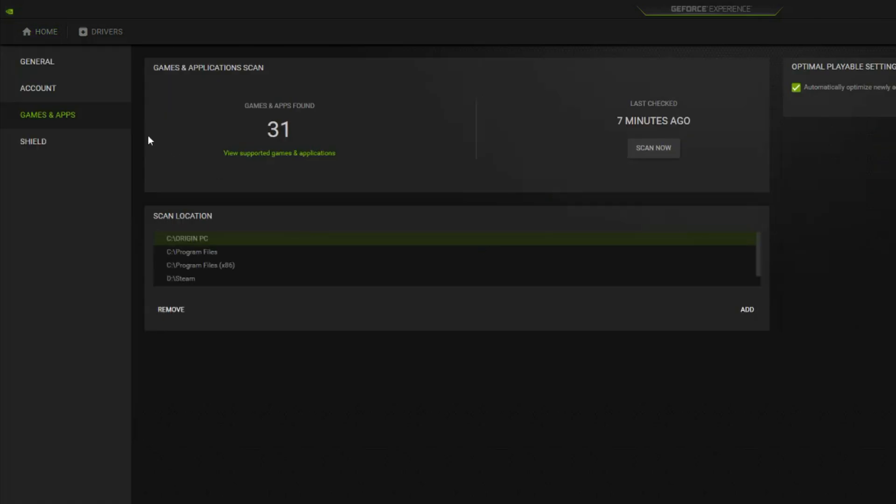
mouse_move(468, 276)
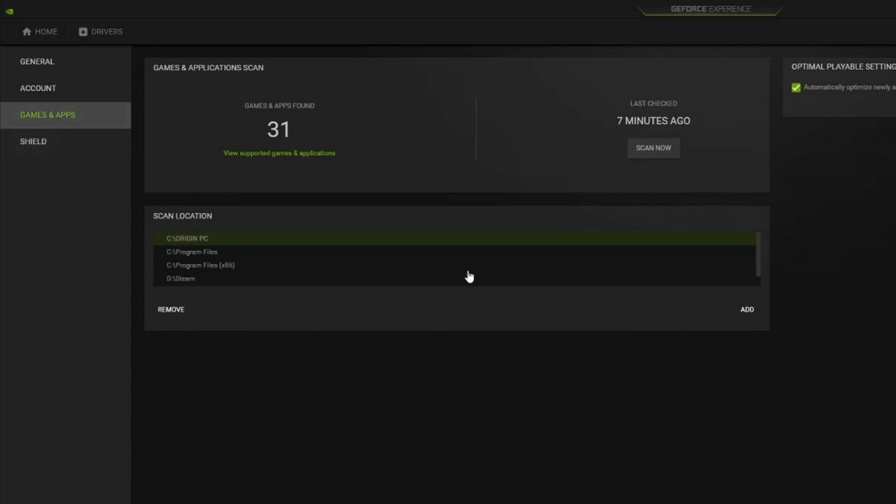
mouse_move(148, 219)
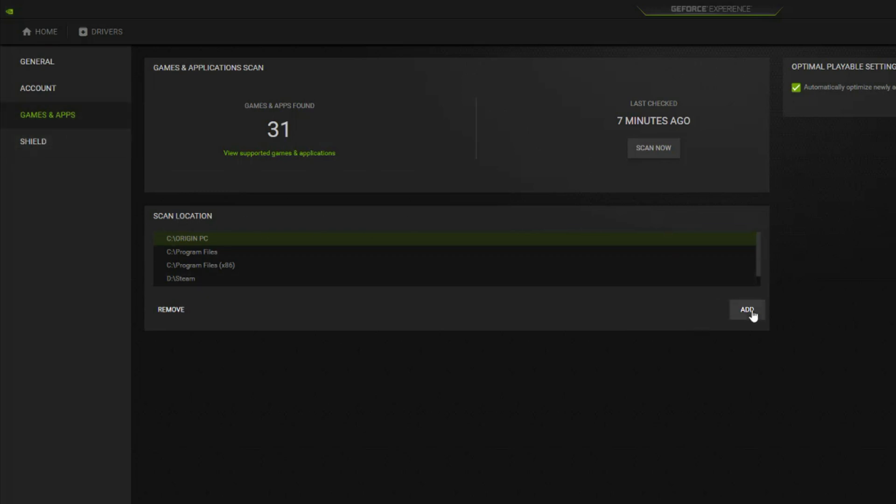
click(747, 309)
text(zenless)
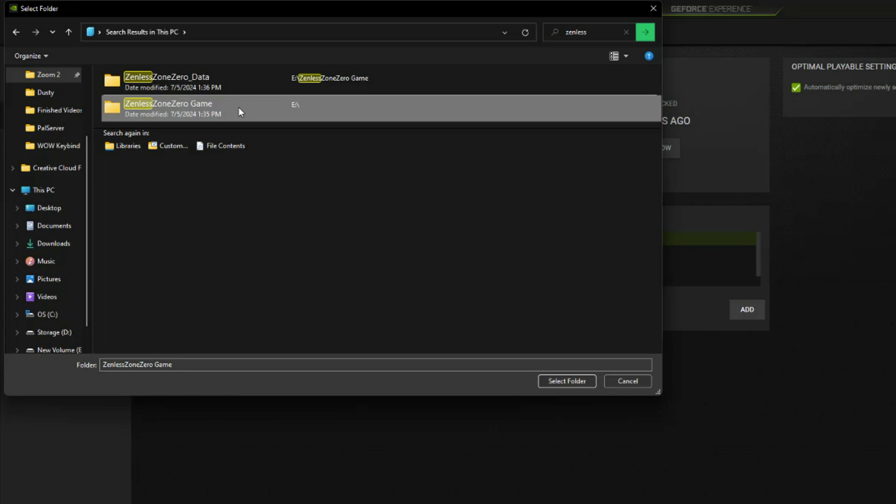
mouse_move(259, 127)
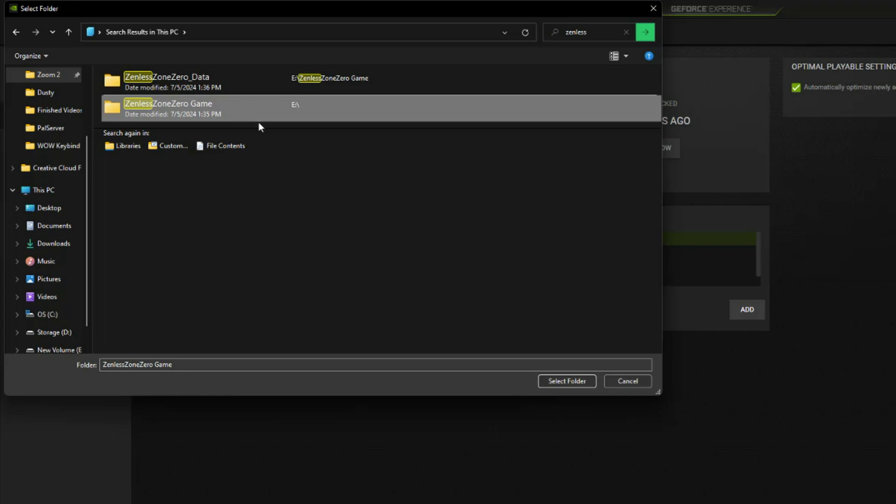
- Confirm E:\ZenlessZoneZero Game as the selected scan folder
click(566, 382)
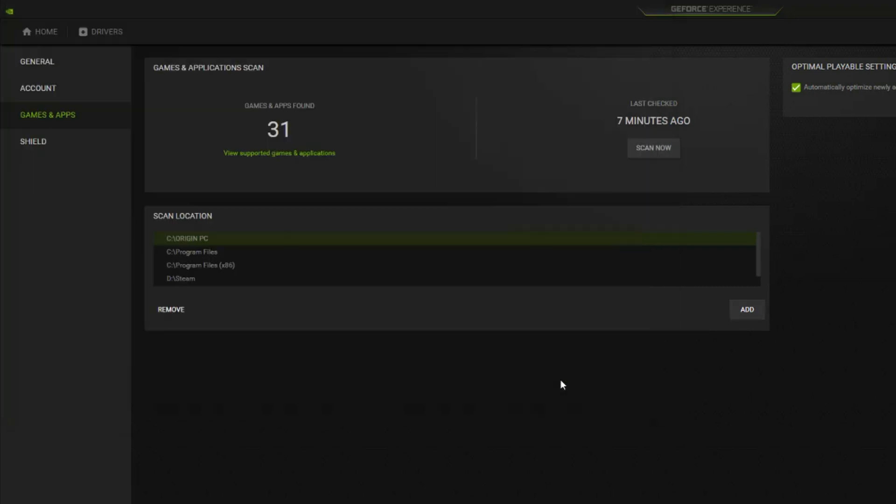
- Verify E:\ZenlessZoneZero Game in the scan locations and start a new scan
scroll(down, 3)
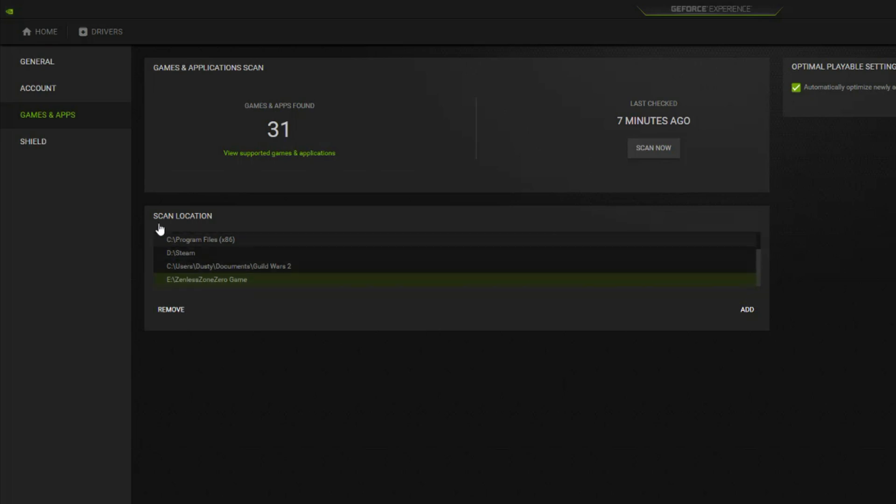
mouse_move(213, 264)
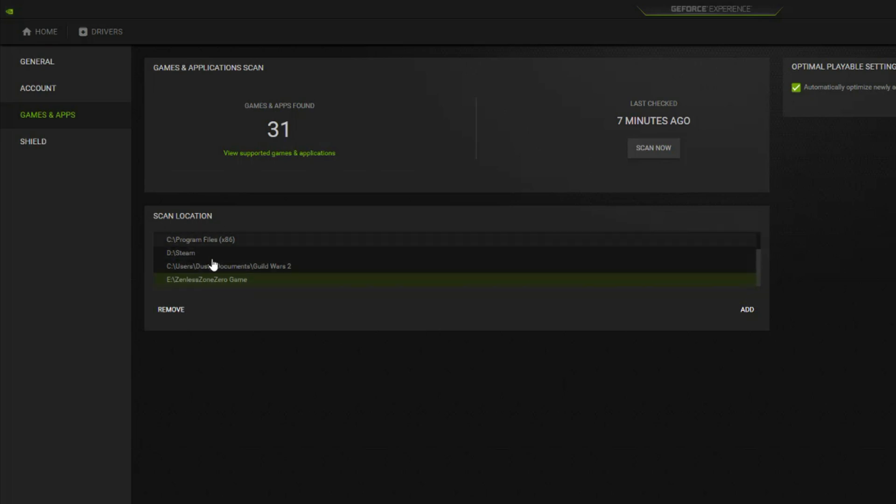
mouse_move(263, 305)
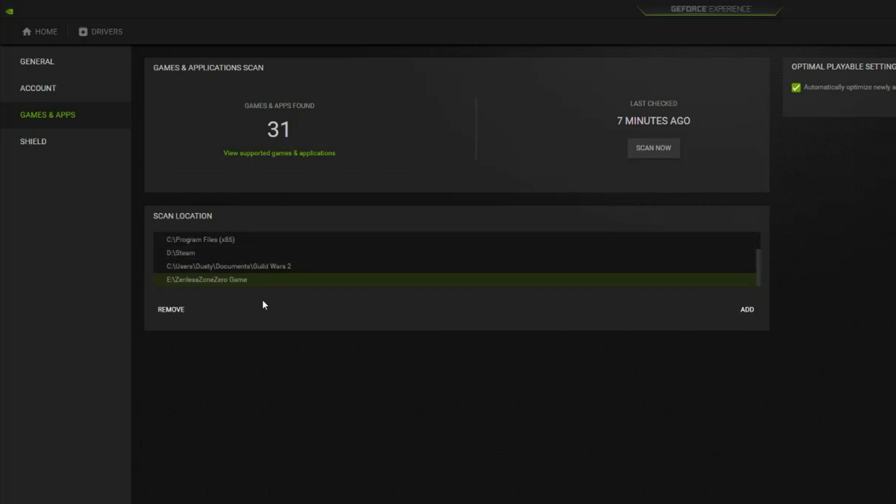
click(653, 147)
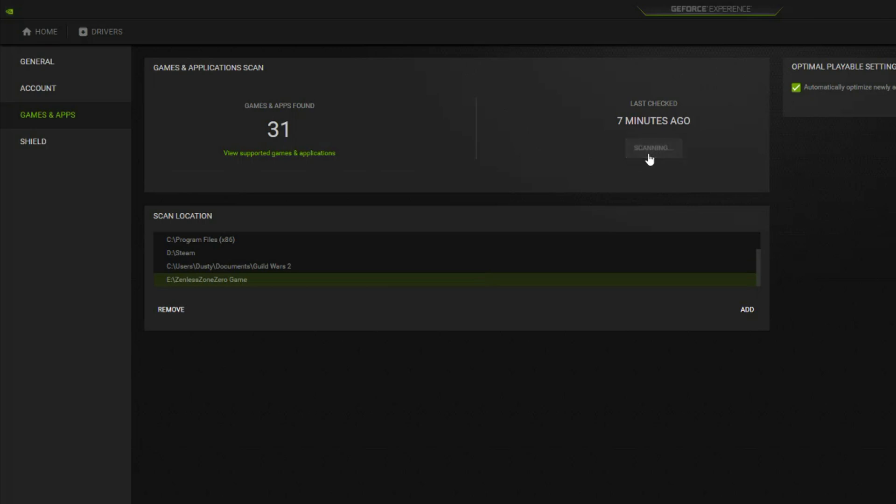
mouse_move(253, 295)
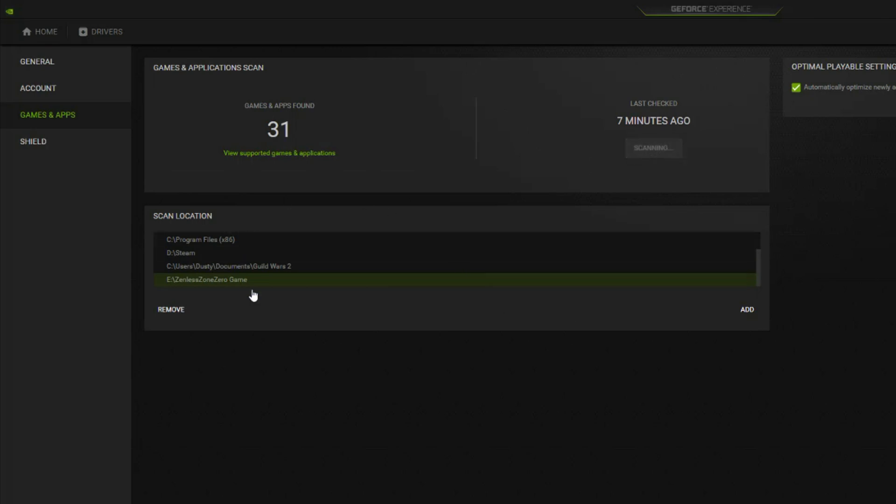
mouse_move(263, 326)
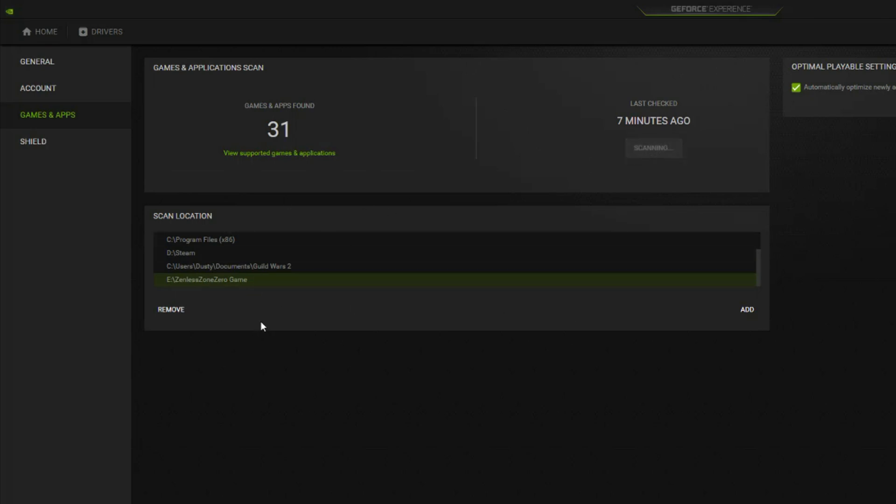
mouse_move(240, 140)
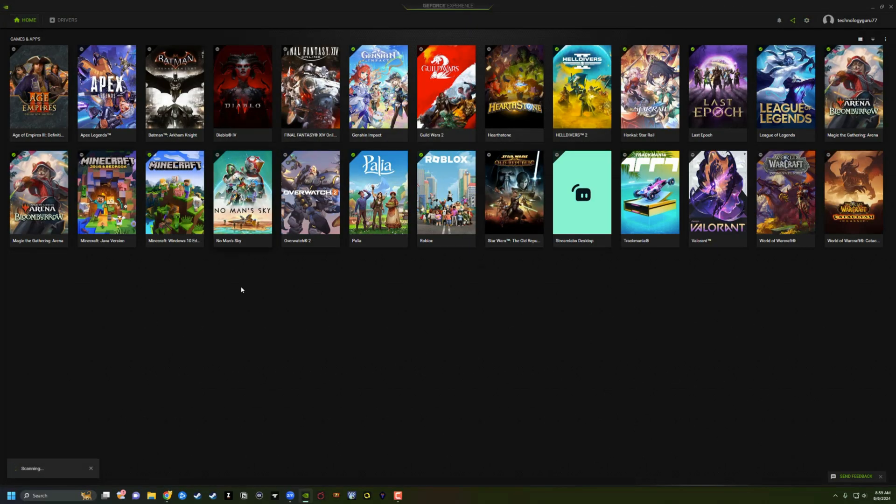
mouse_move(157, 416)
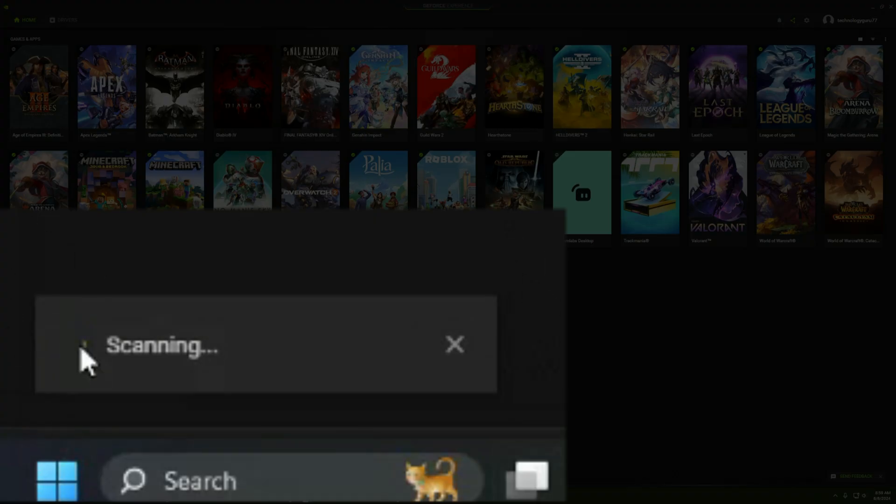
mouse_move(437, 311)
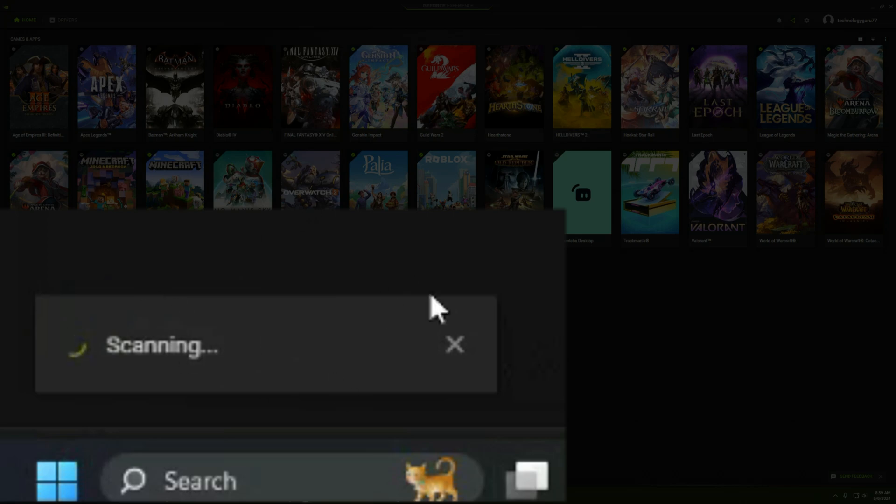